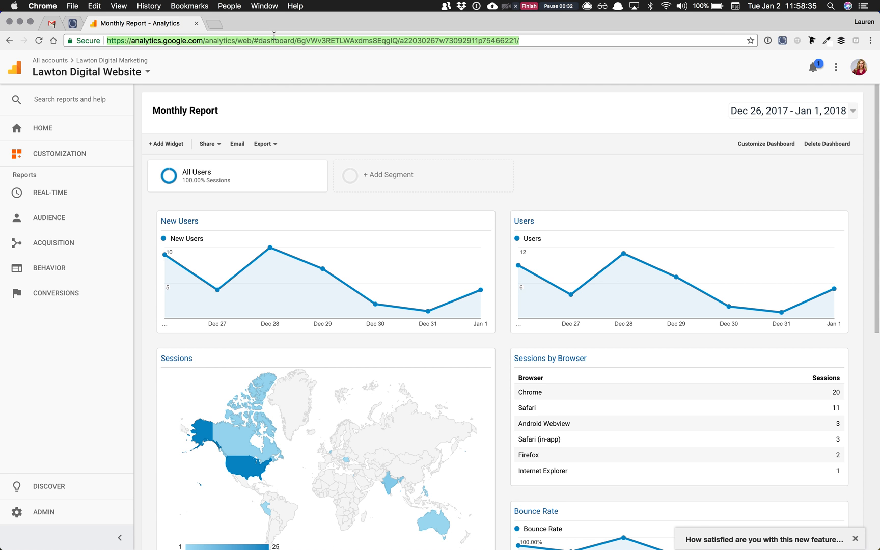
pyautogui.moveTo(159, 54)
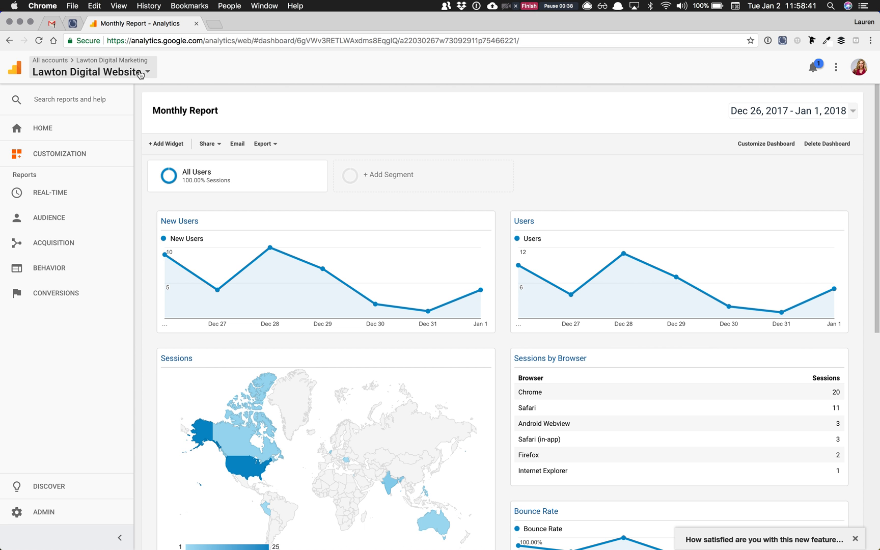
# Show the saved Dashboards list under Customization, where Monthly Report appears
pyautogui.click(90, 72)
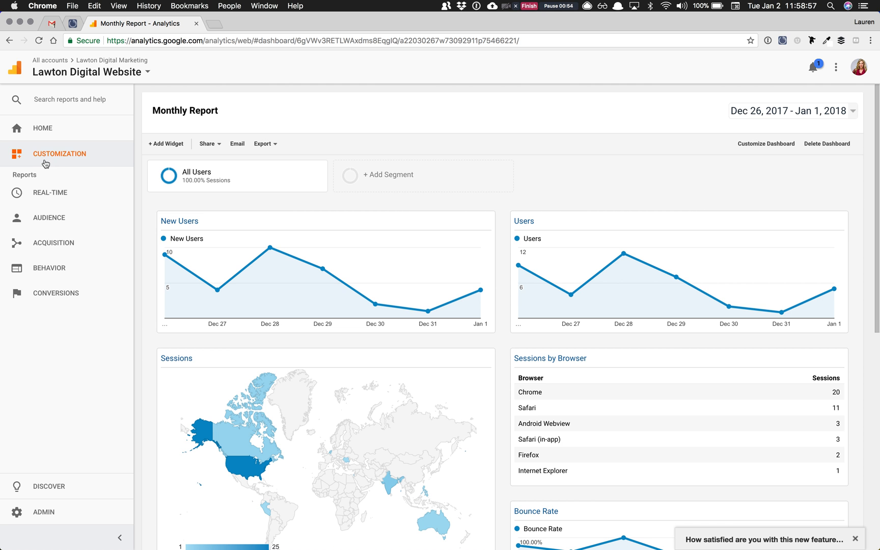
pyautogui.click(60, 154)
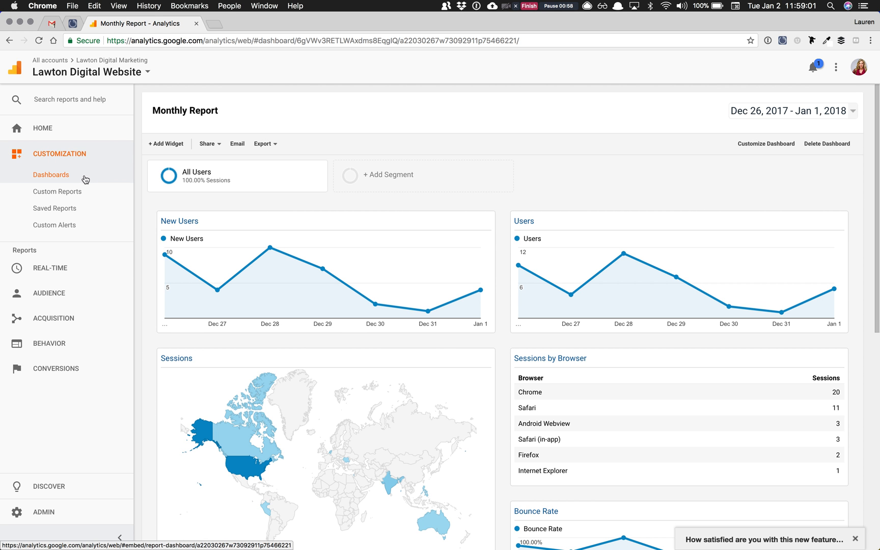
pyautogui.click(51, 174)
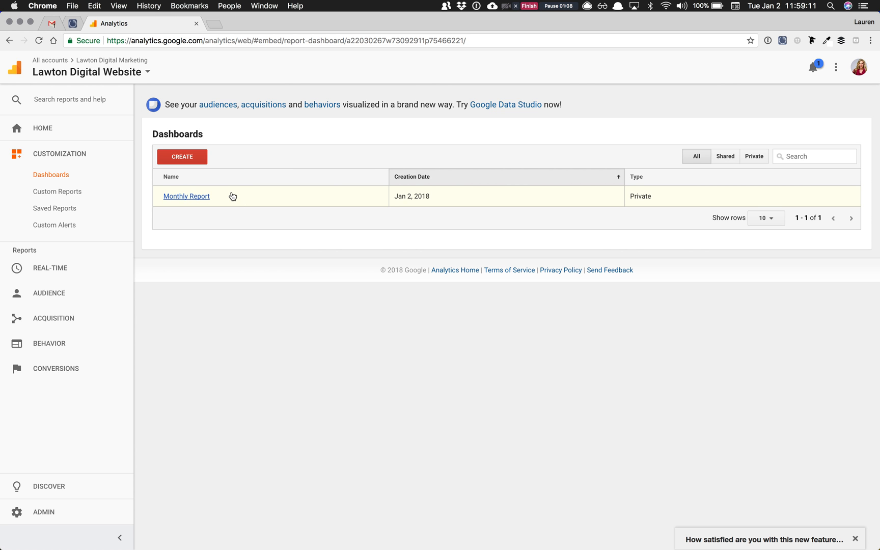
# Reopen the Monthly Report dashboard and start Share > Email for it
pyautogui.click(186, 196)
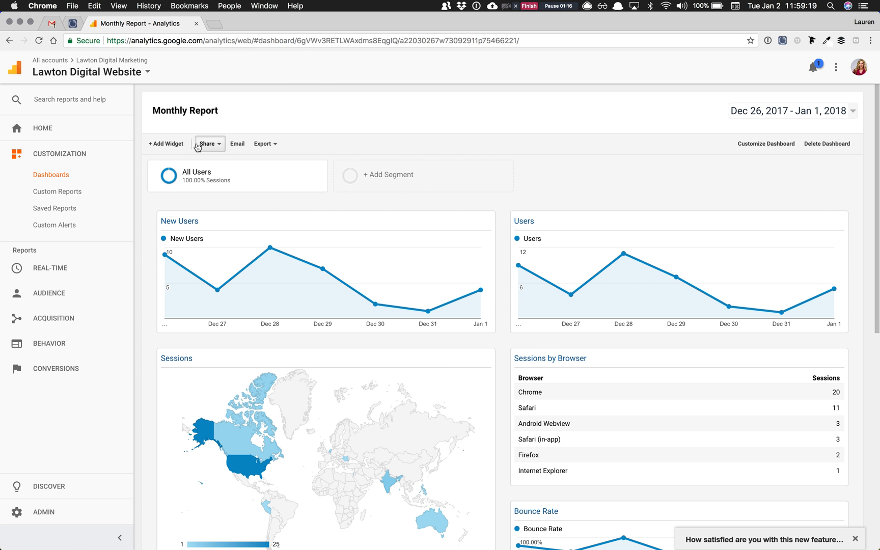
pyautogui.click(185, 110)
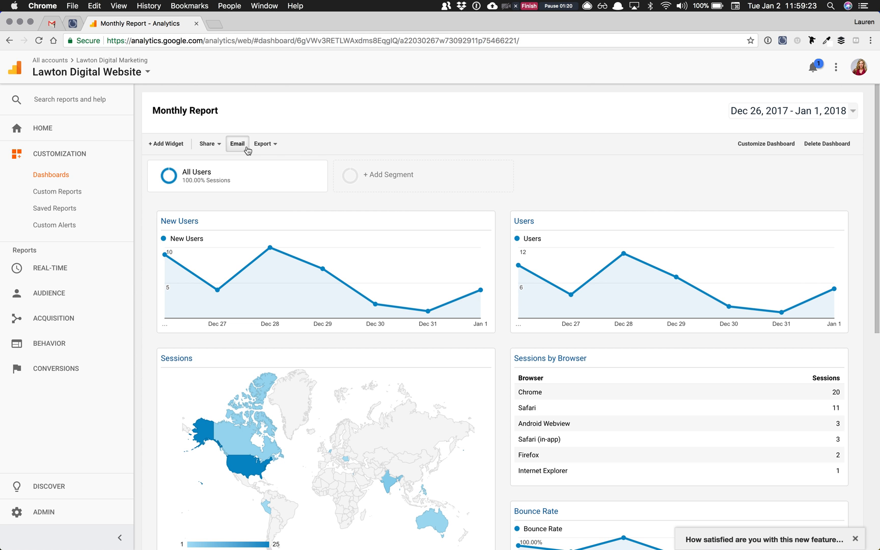
pyautogui.moveTo(237, 151)
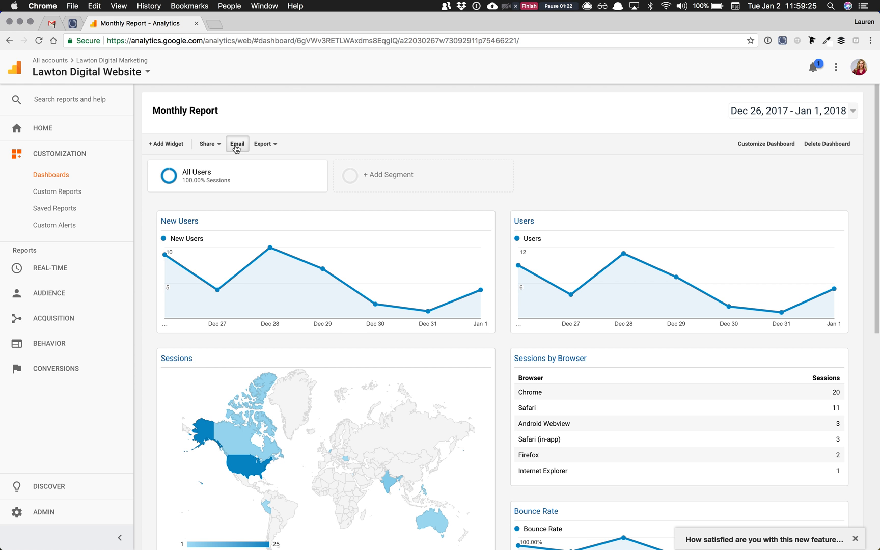
pyautogui.click(237, 144)
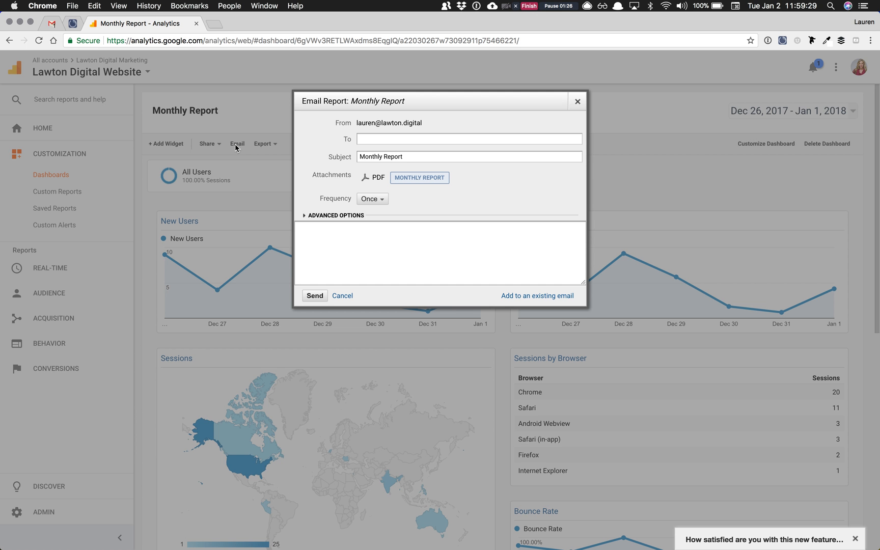
pyautogui.moveTo(519, 172)
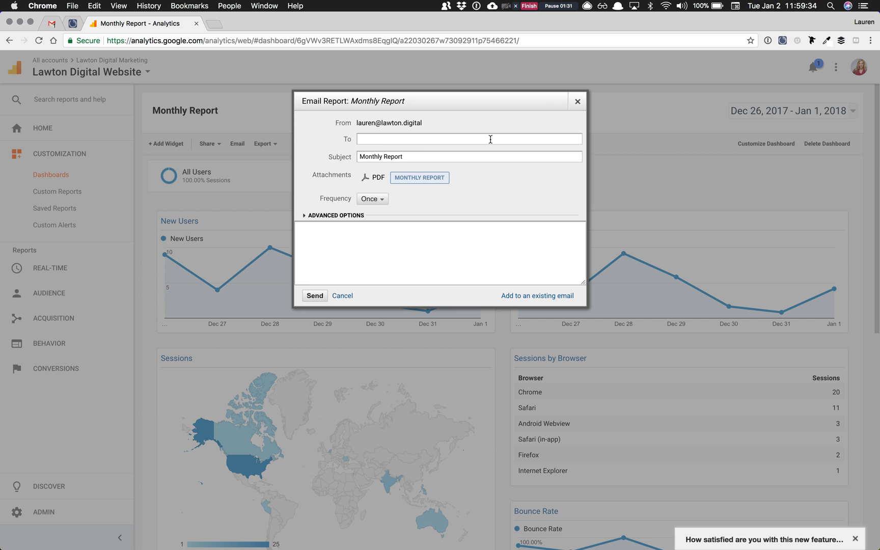
# Enter 'accounts' as the recipient address in the Email Report form
pyautogui.click(468, 139)
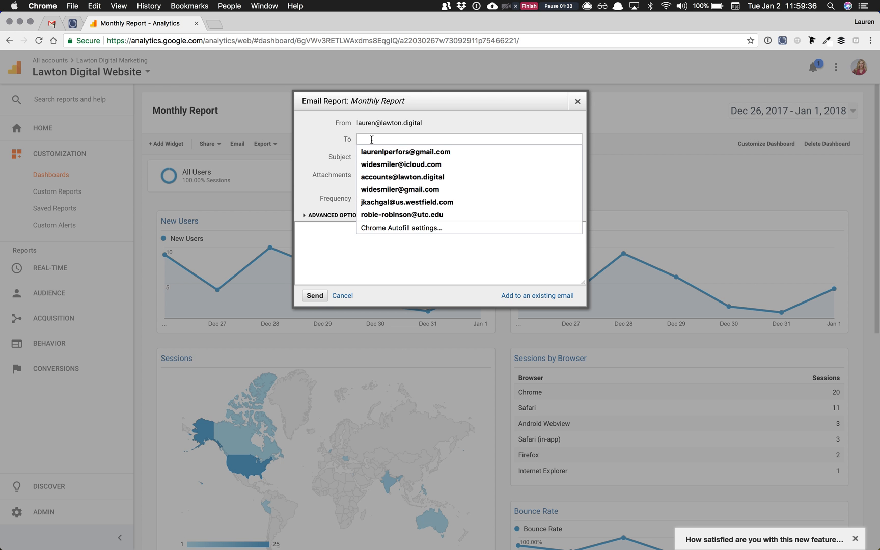
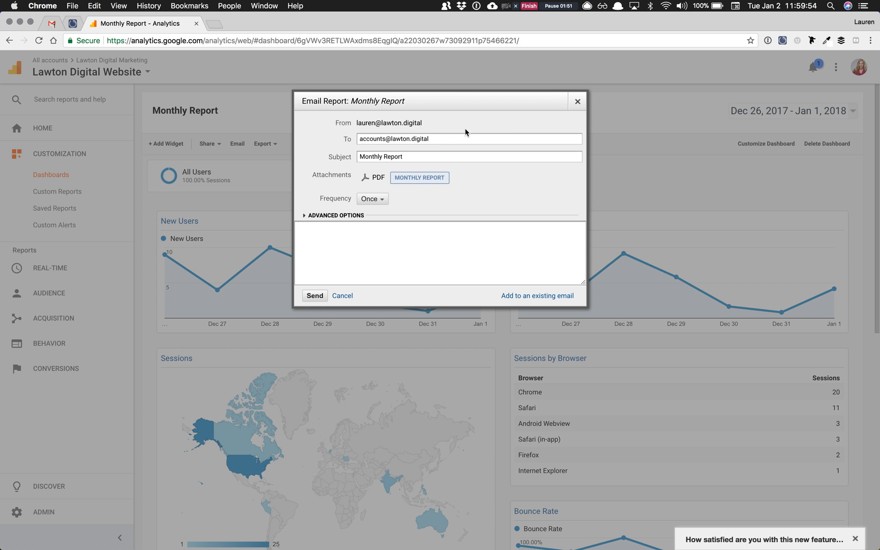
pyautogui.moveTo(537, 296)
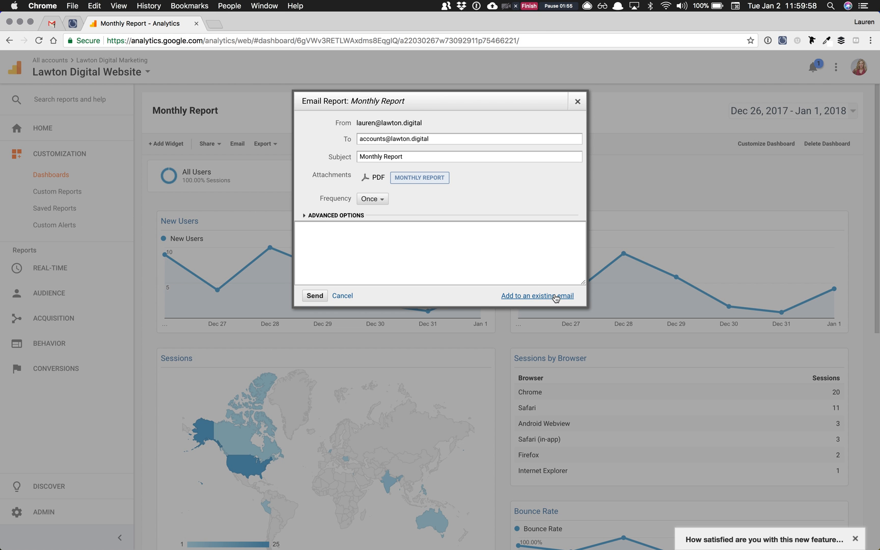
# Add the recipient to the existing Monthly Report email under Monthly Emails and save
pyautogui.click(536, 296)
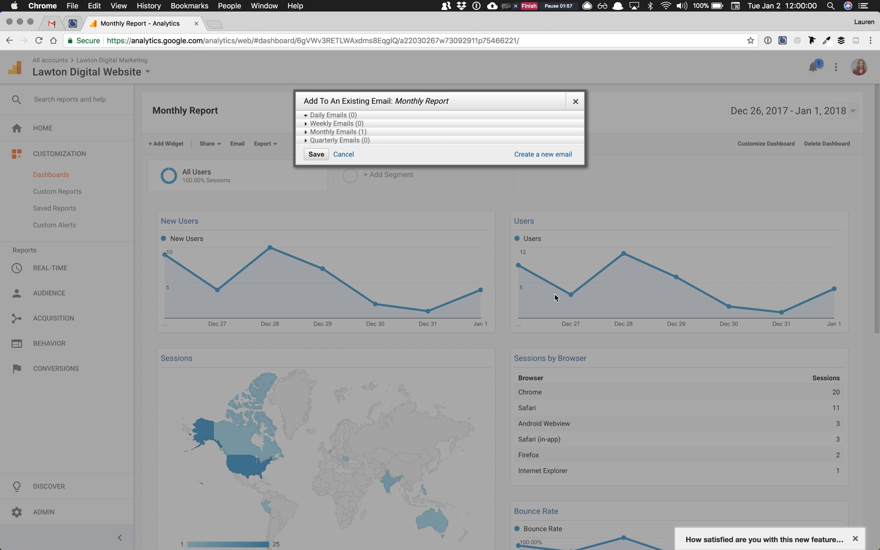
pyautogui.moveTo(307, 121)
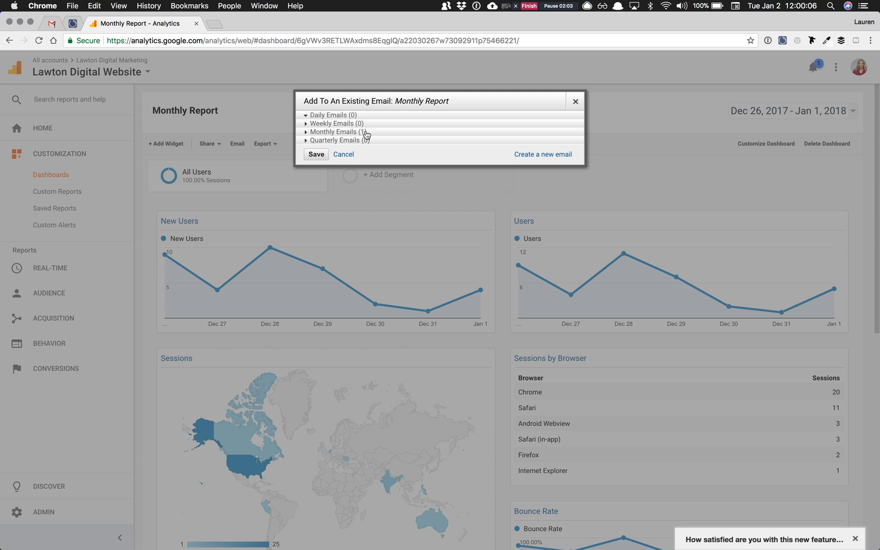
pyautogui.click(306, 131)
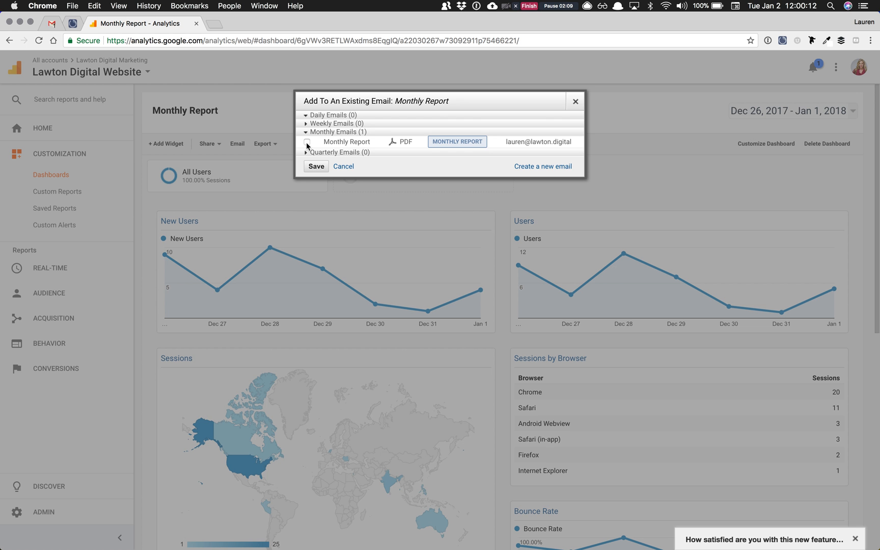
pyautogui.click(307, 142)
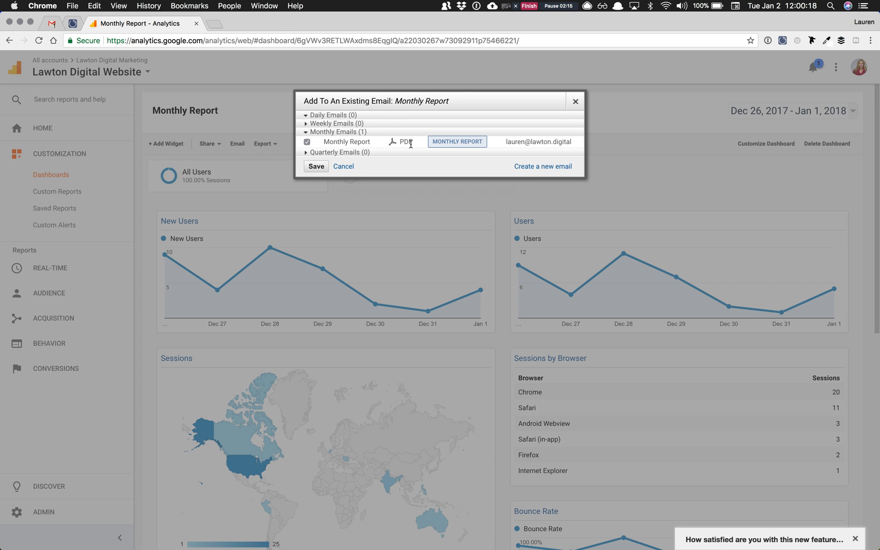
pyautogui.moveTo(340, 150)
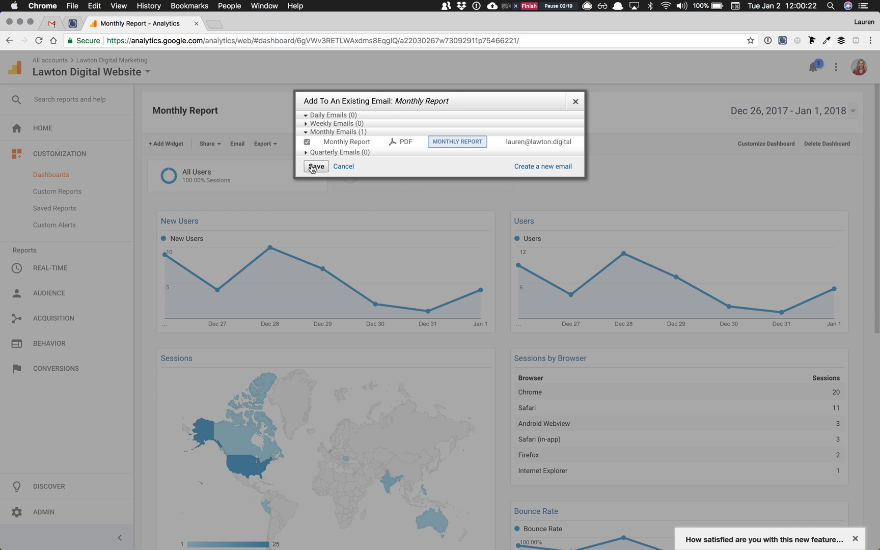
pyautogui.click(316, 166)
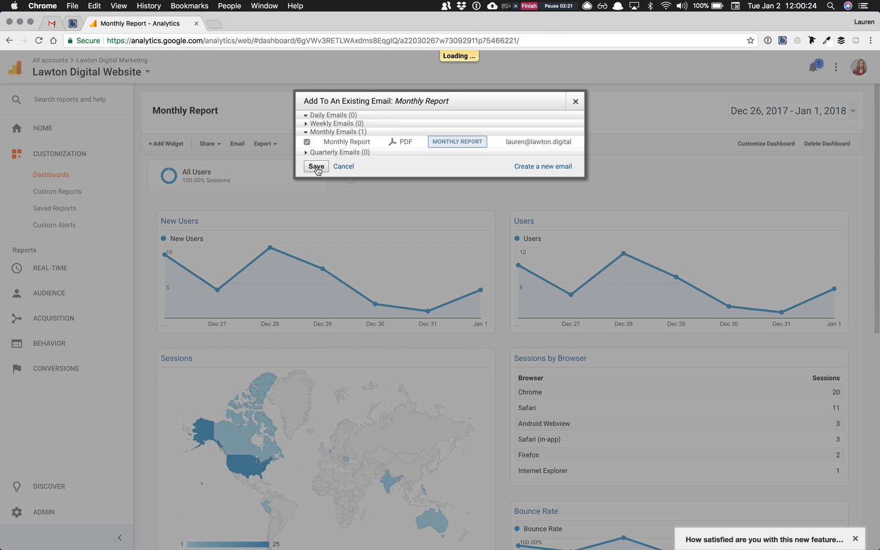
pyautogui.click(316, 166)
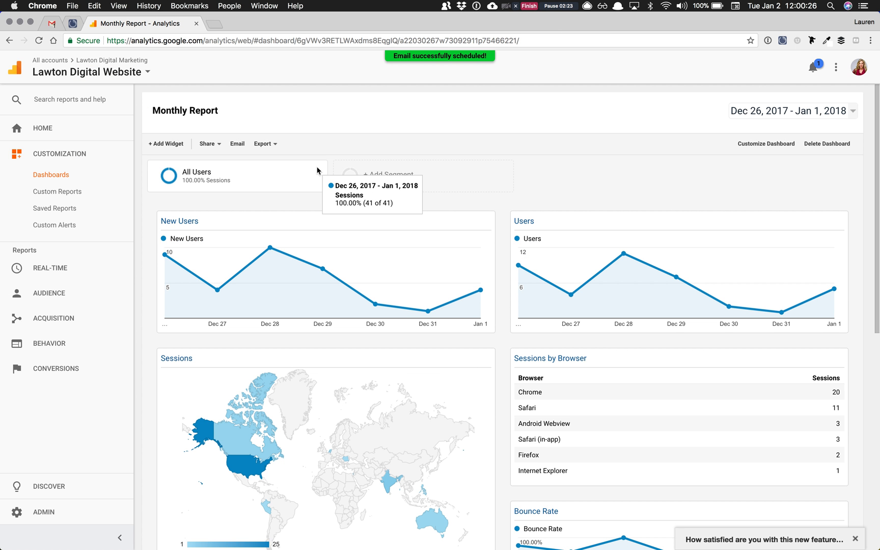